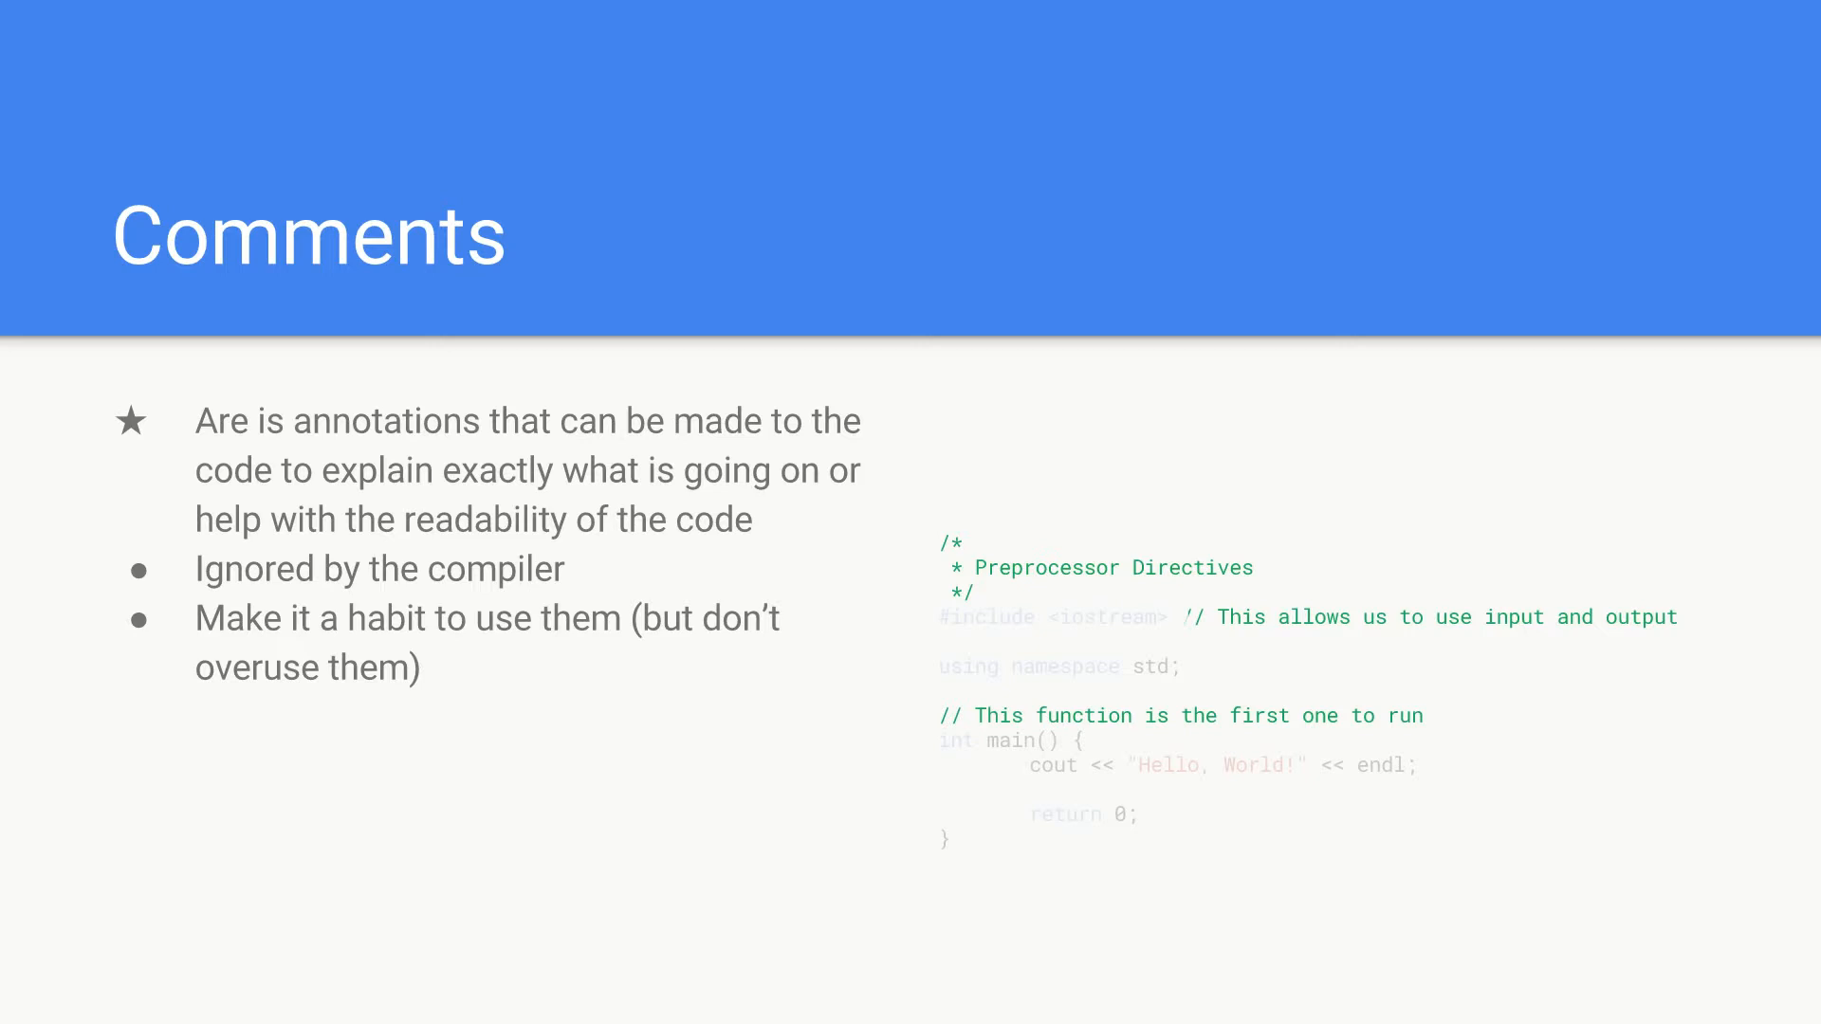
text(Types (can use any type))
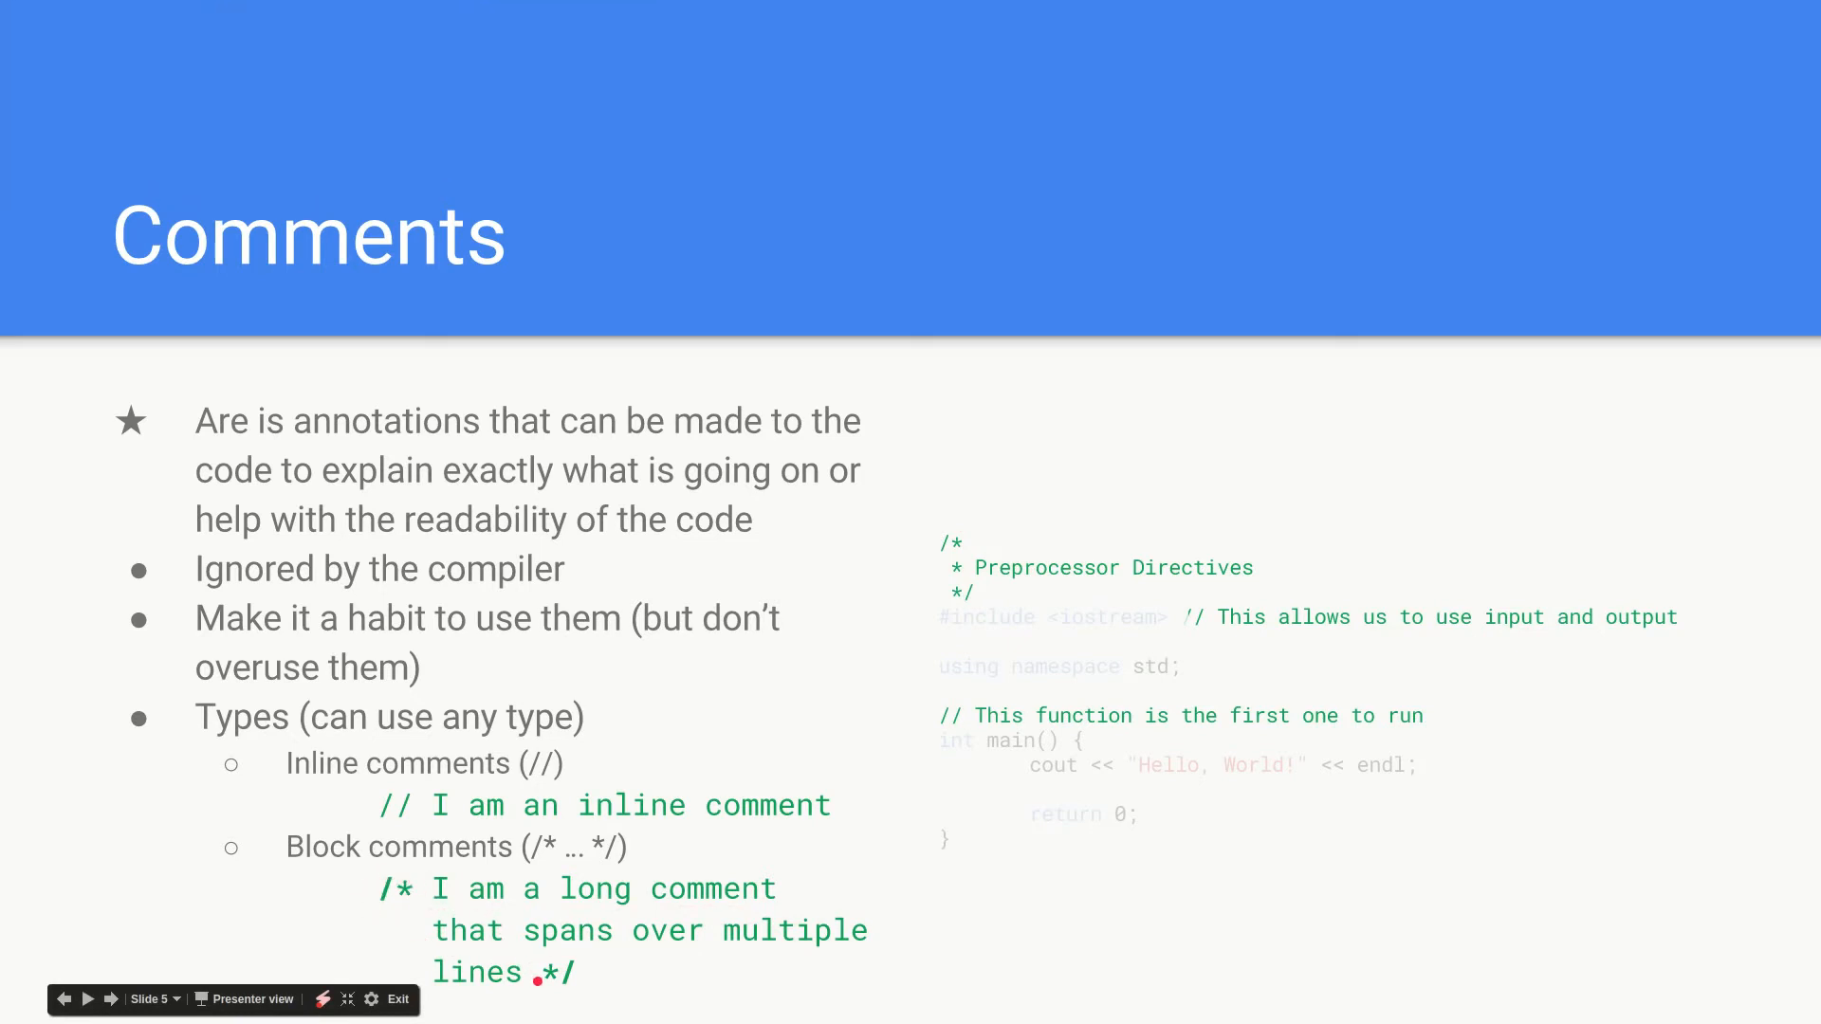
mouse_move(772, 804)
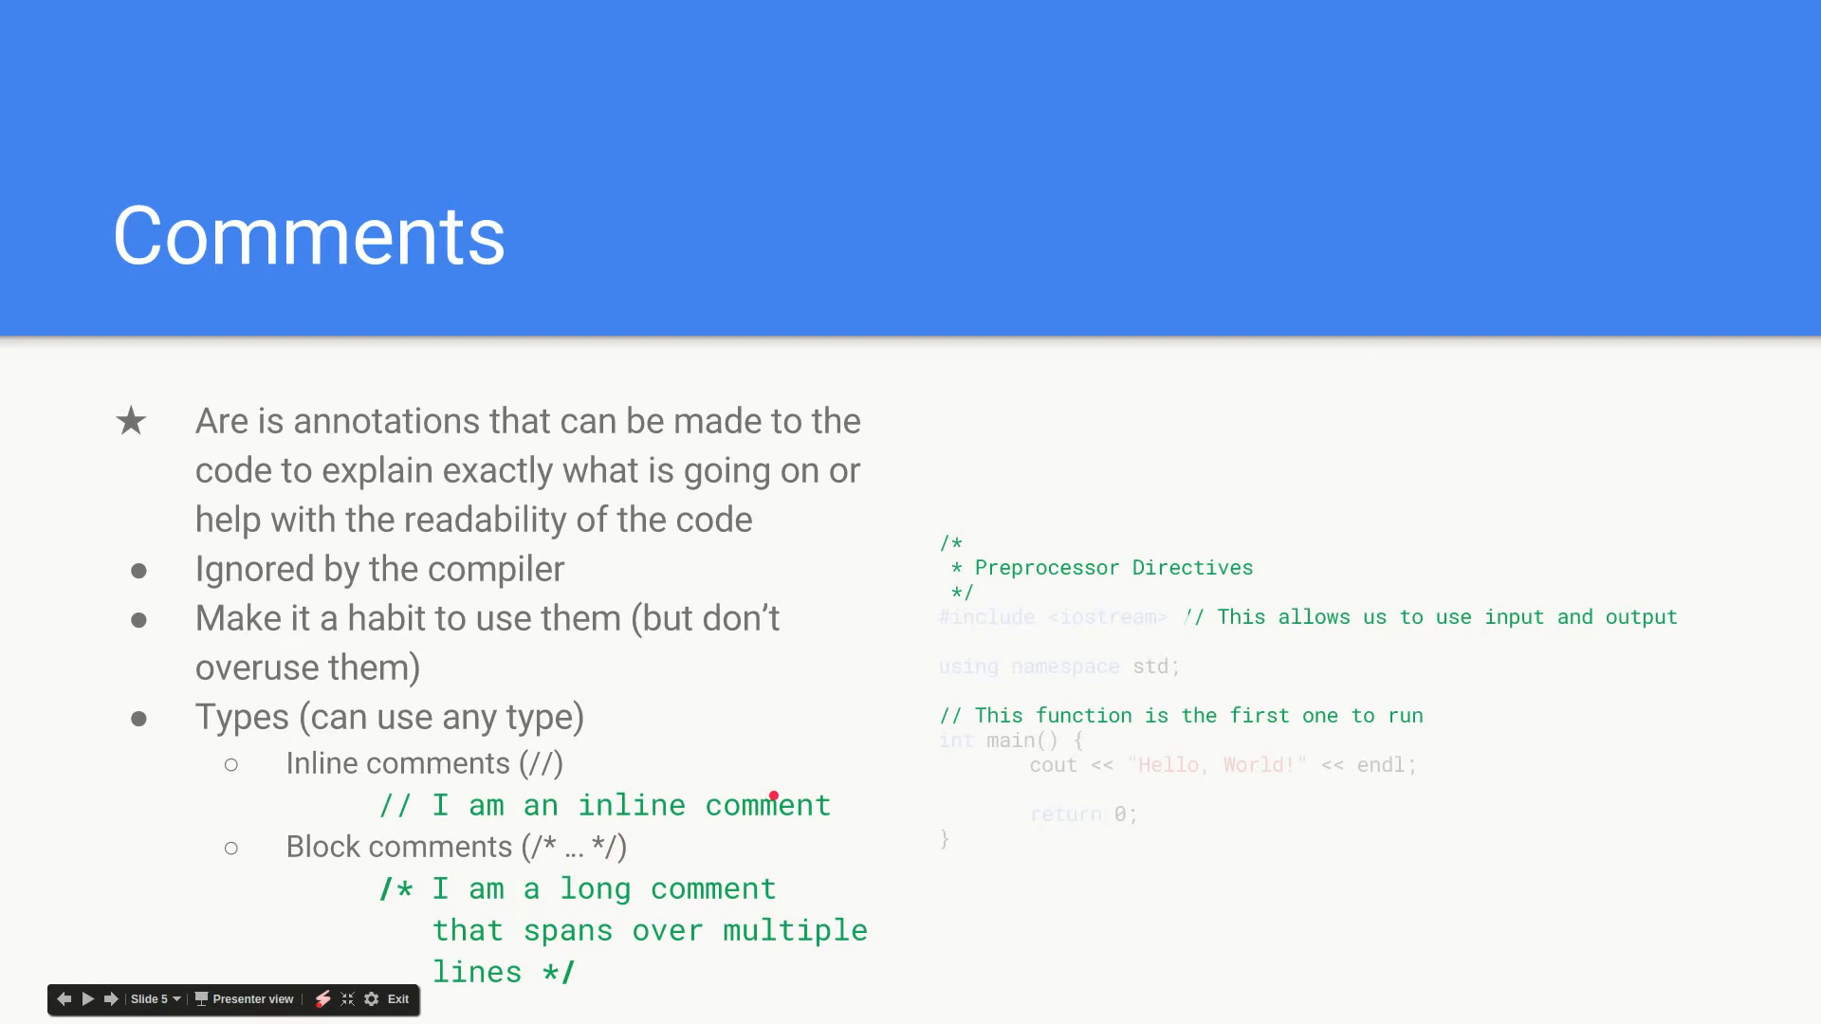
key(Right)
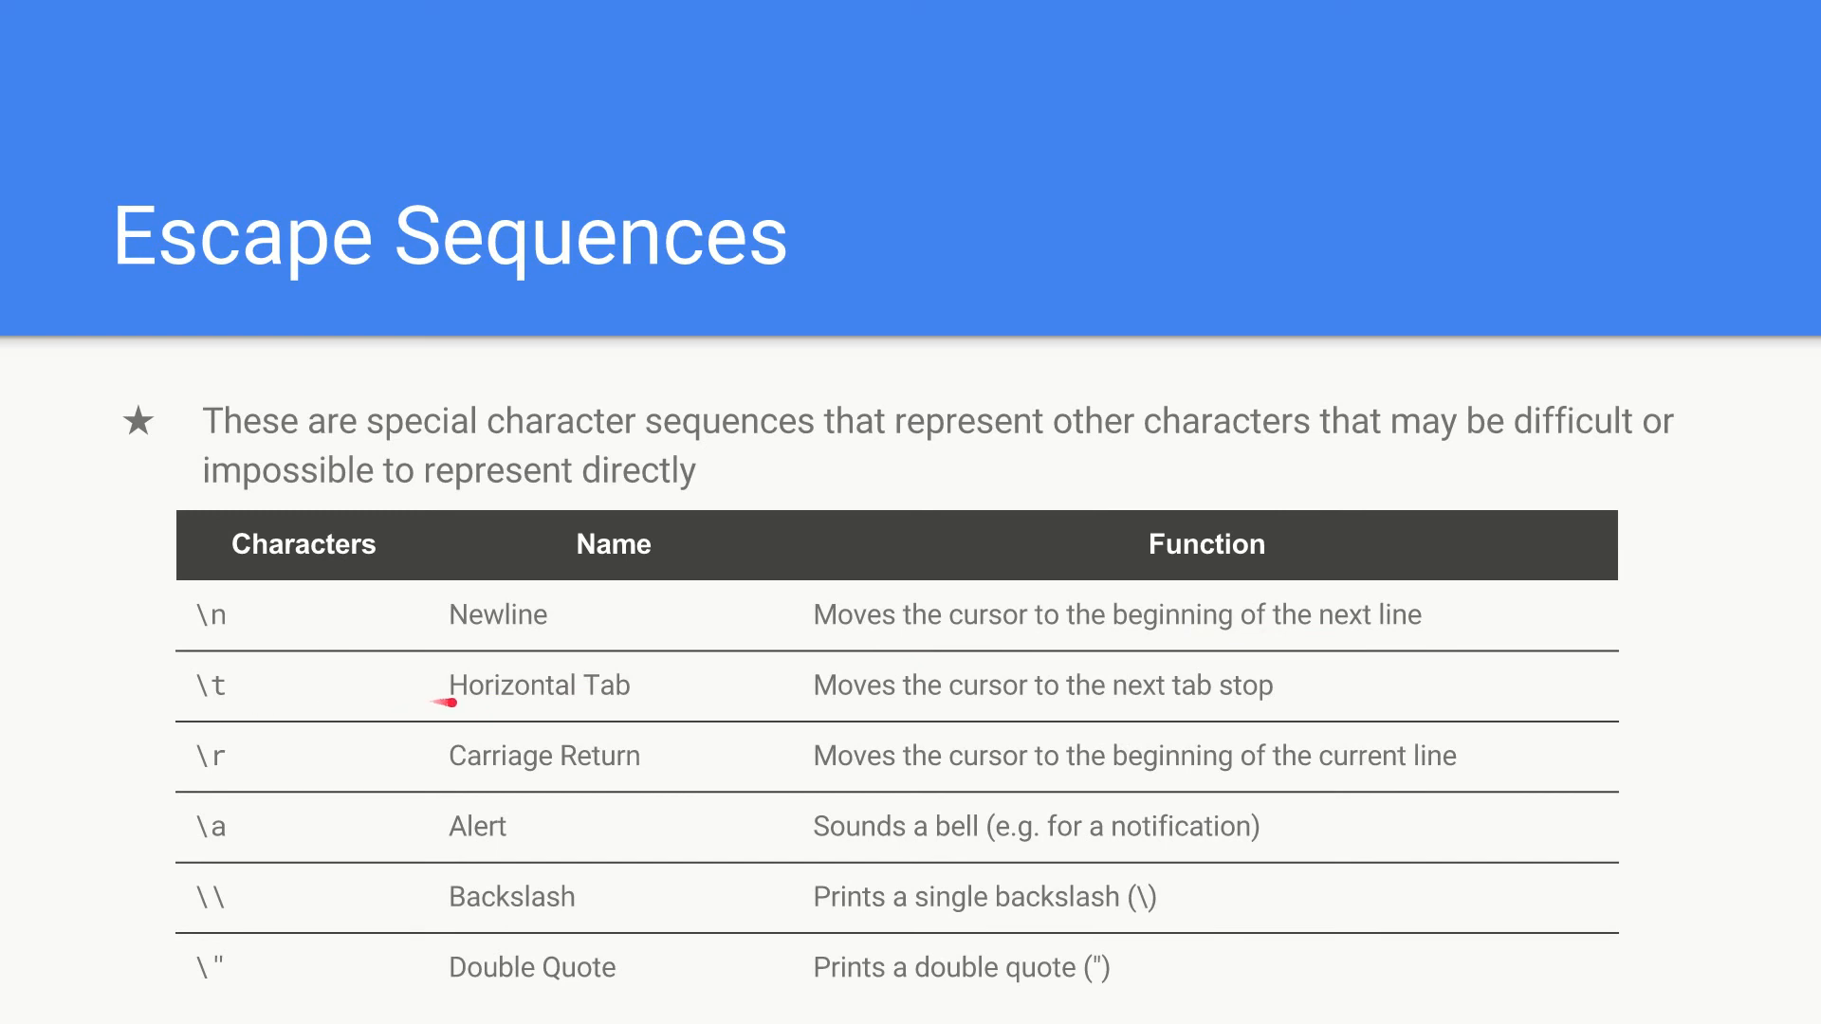
mouse_move(903, 697)
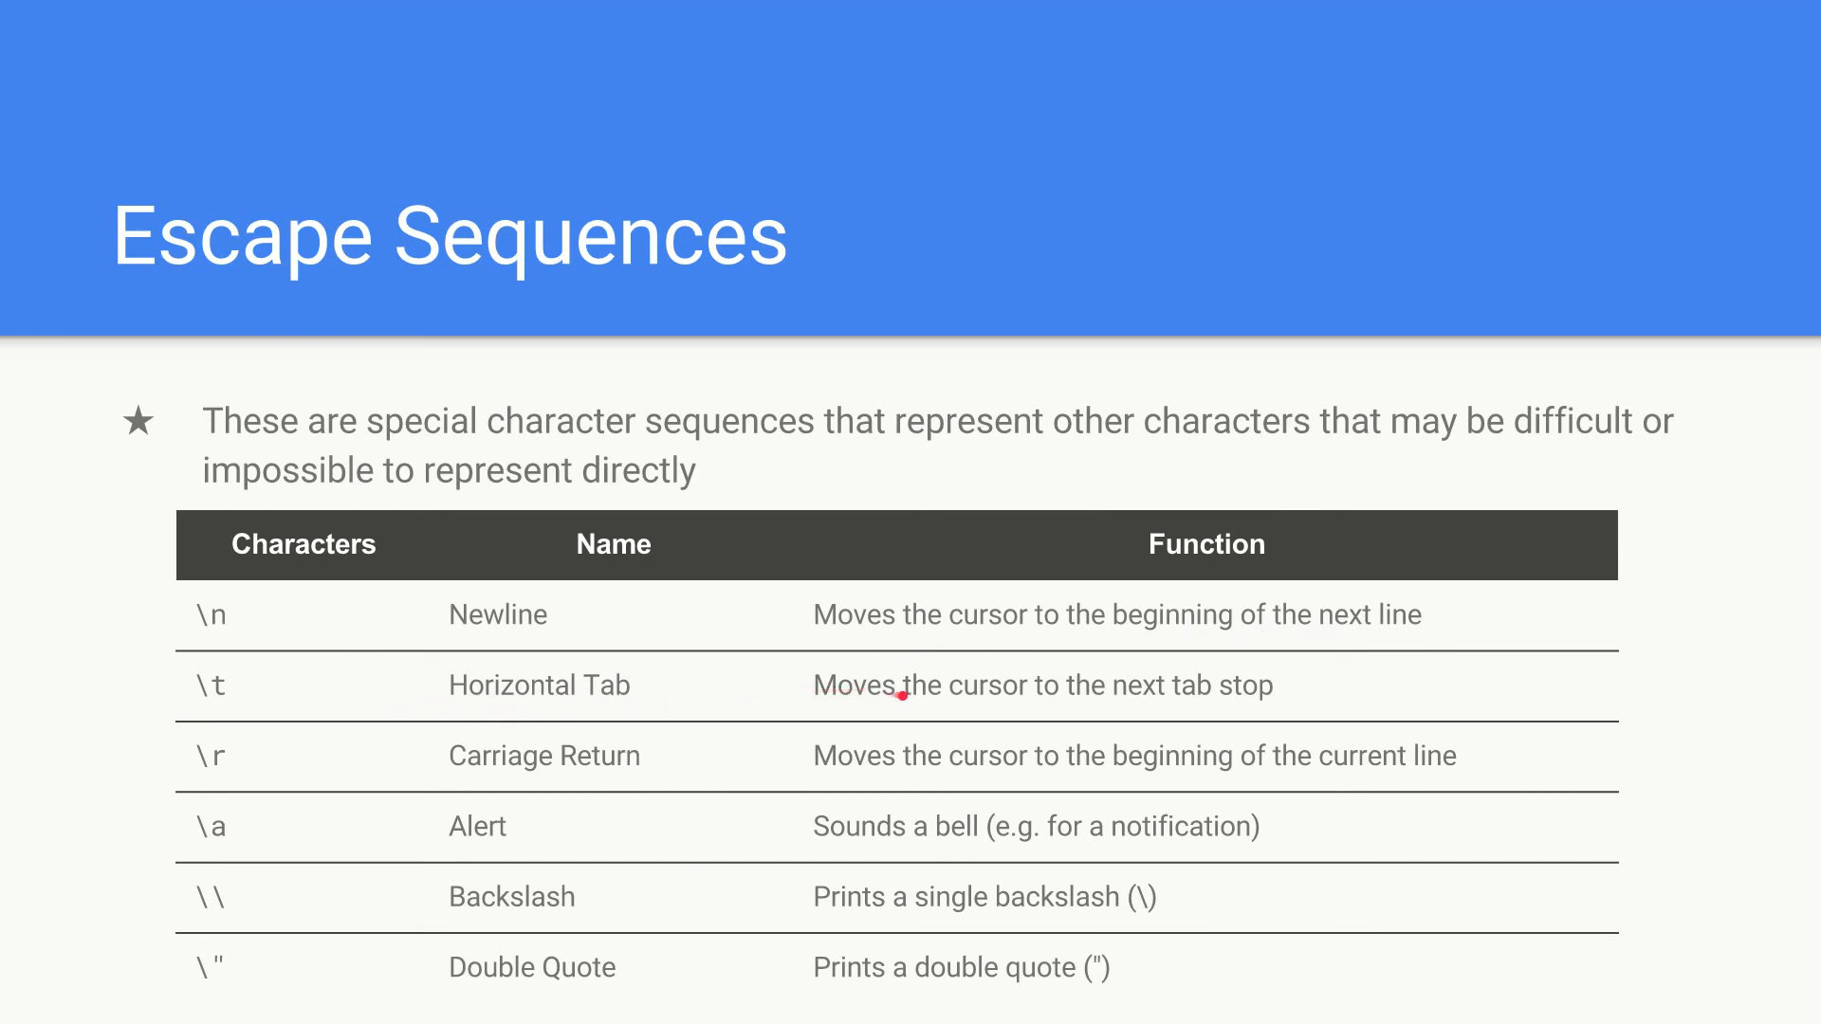
mouse_move(1275, 700)
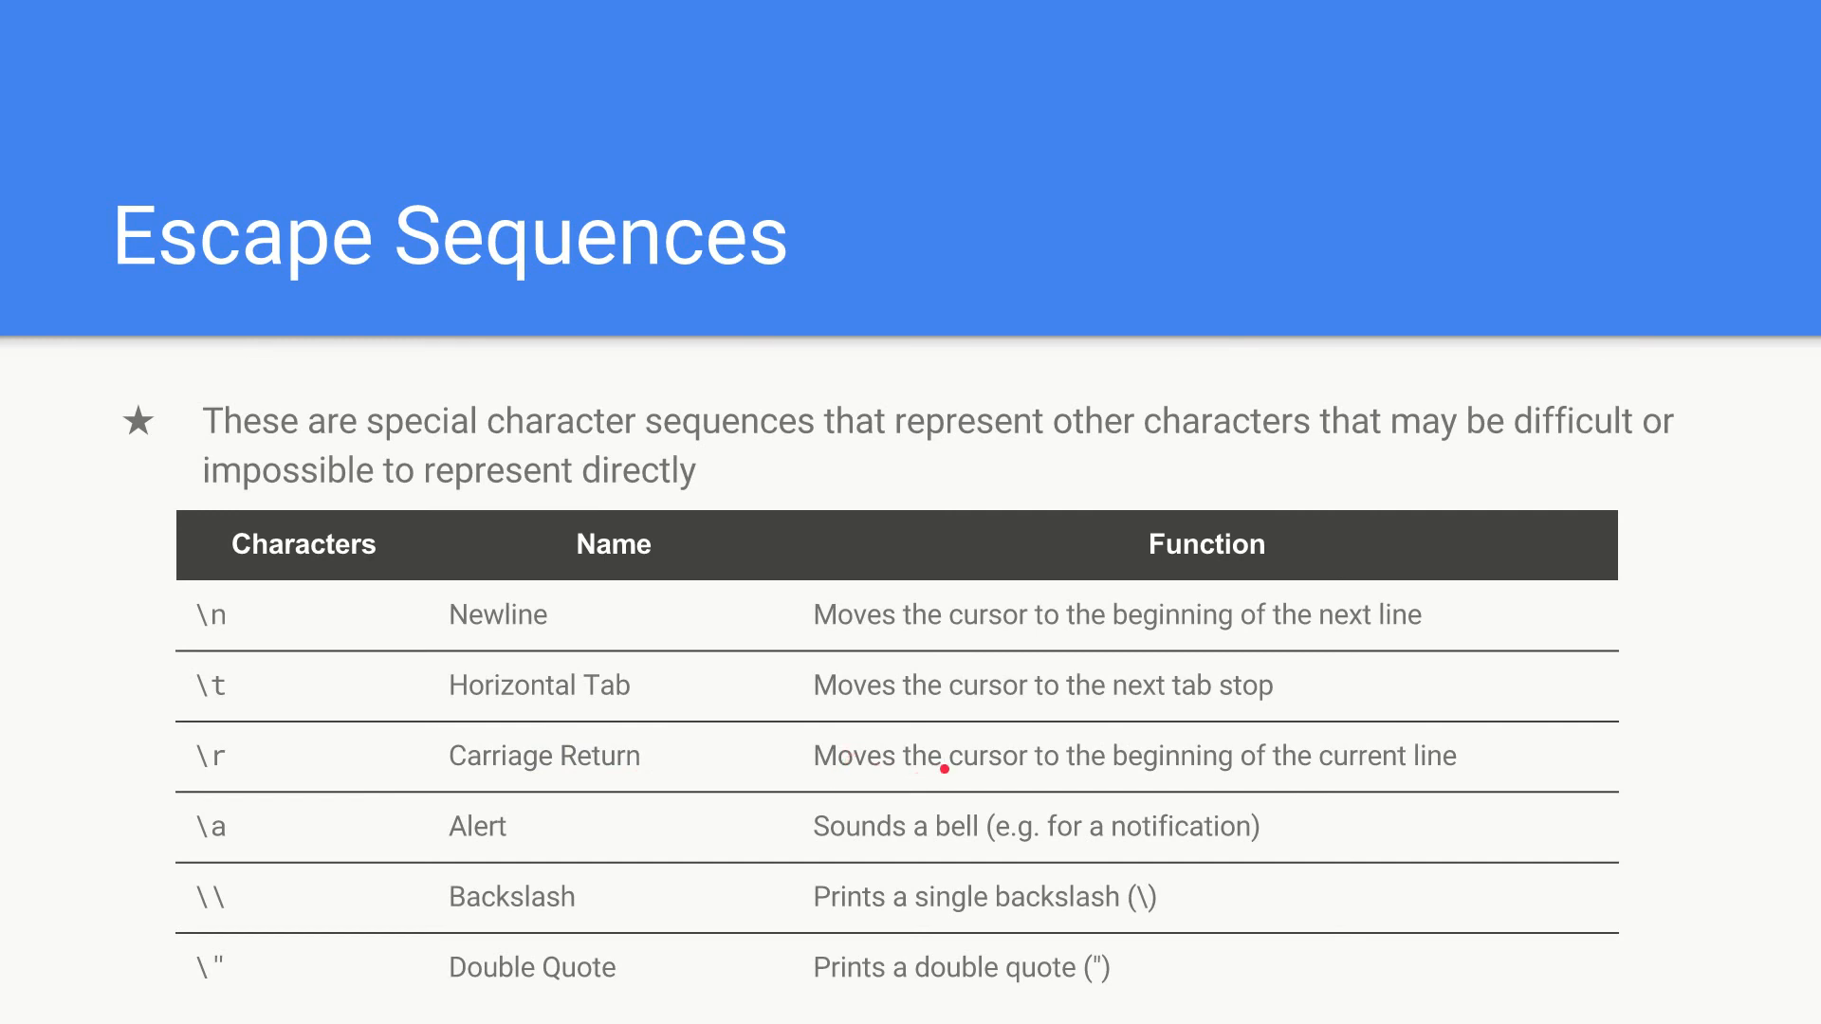
mouse_move(324, 836)
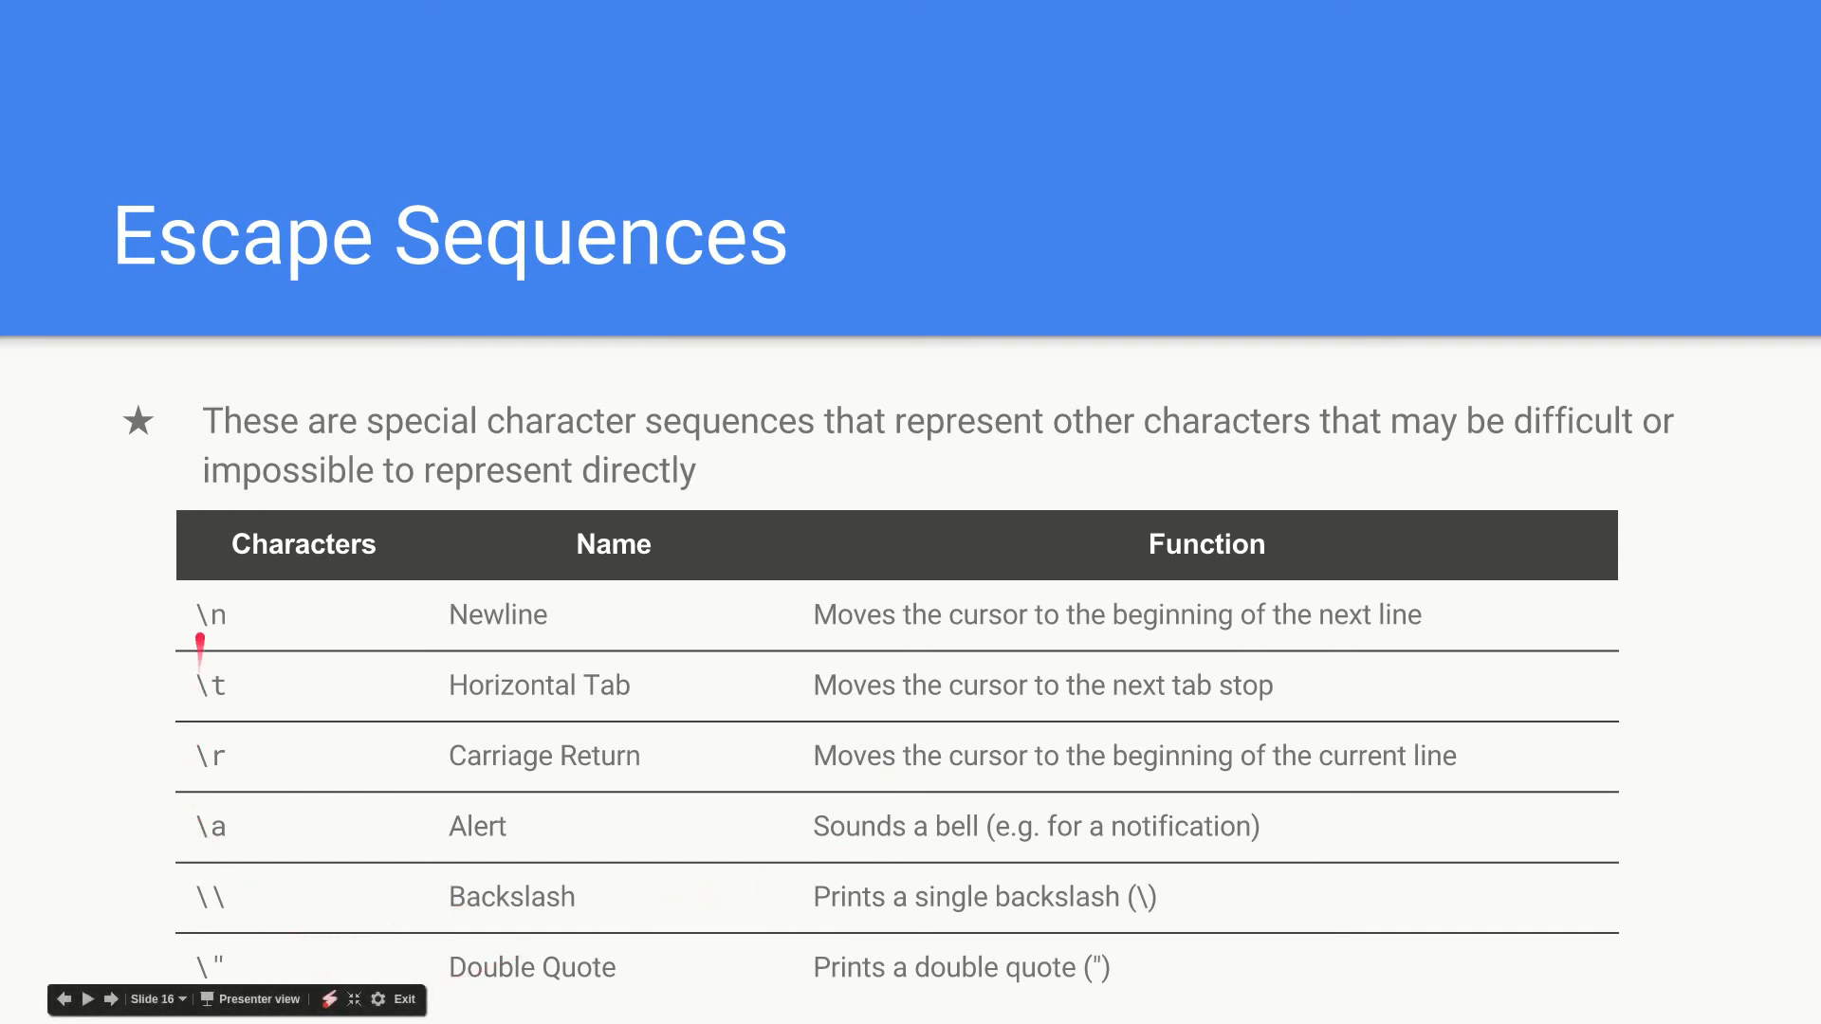
mouse_move(207, 886)
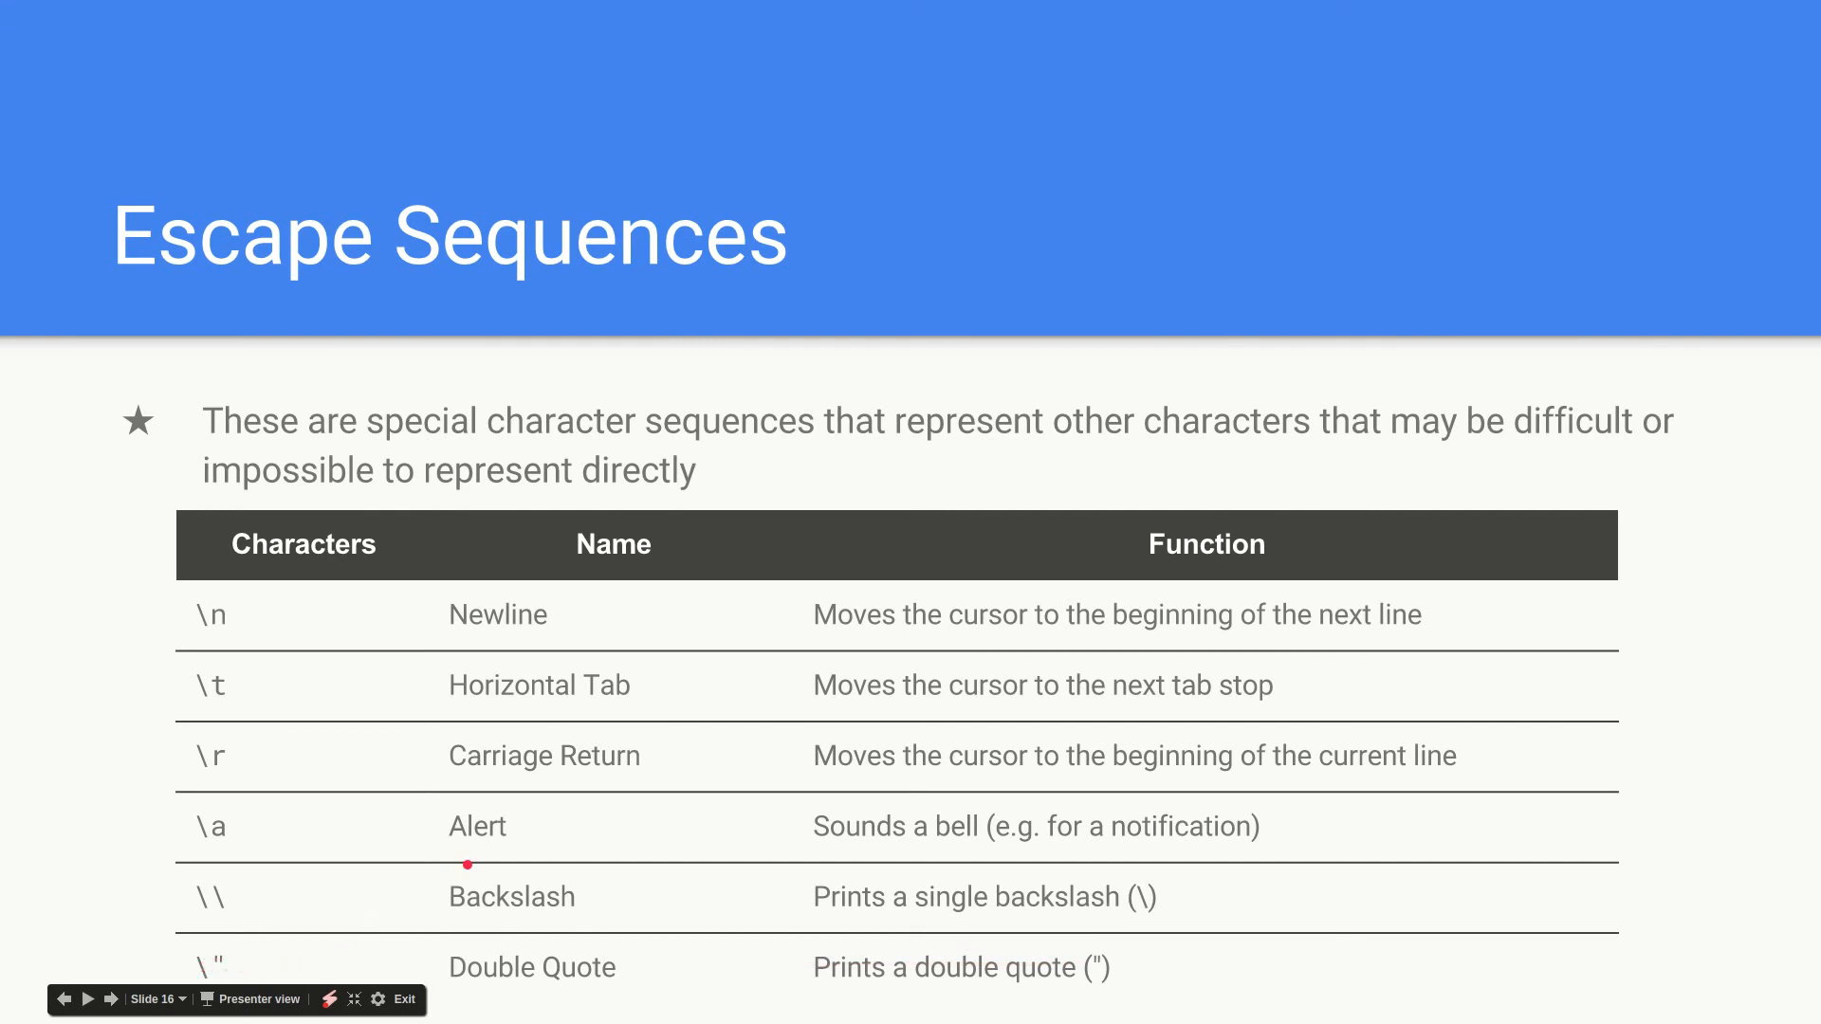
mouse_move(628, 846)
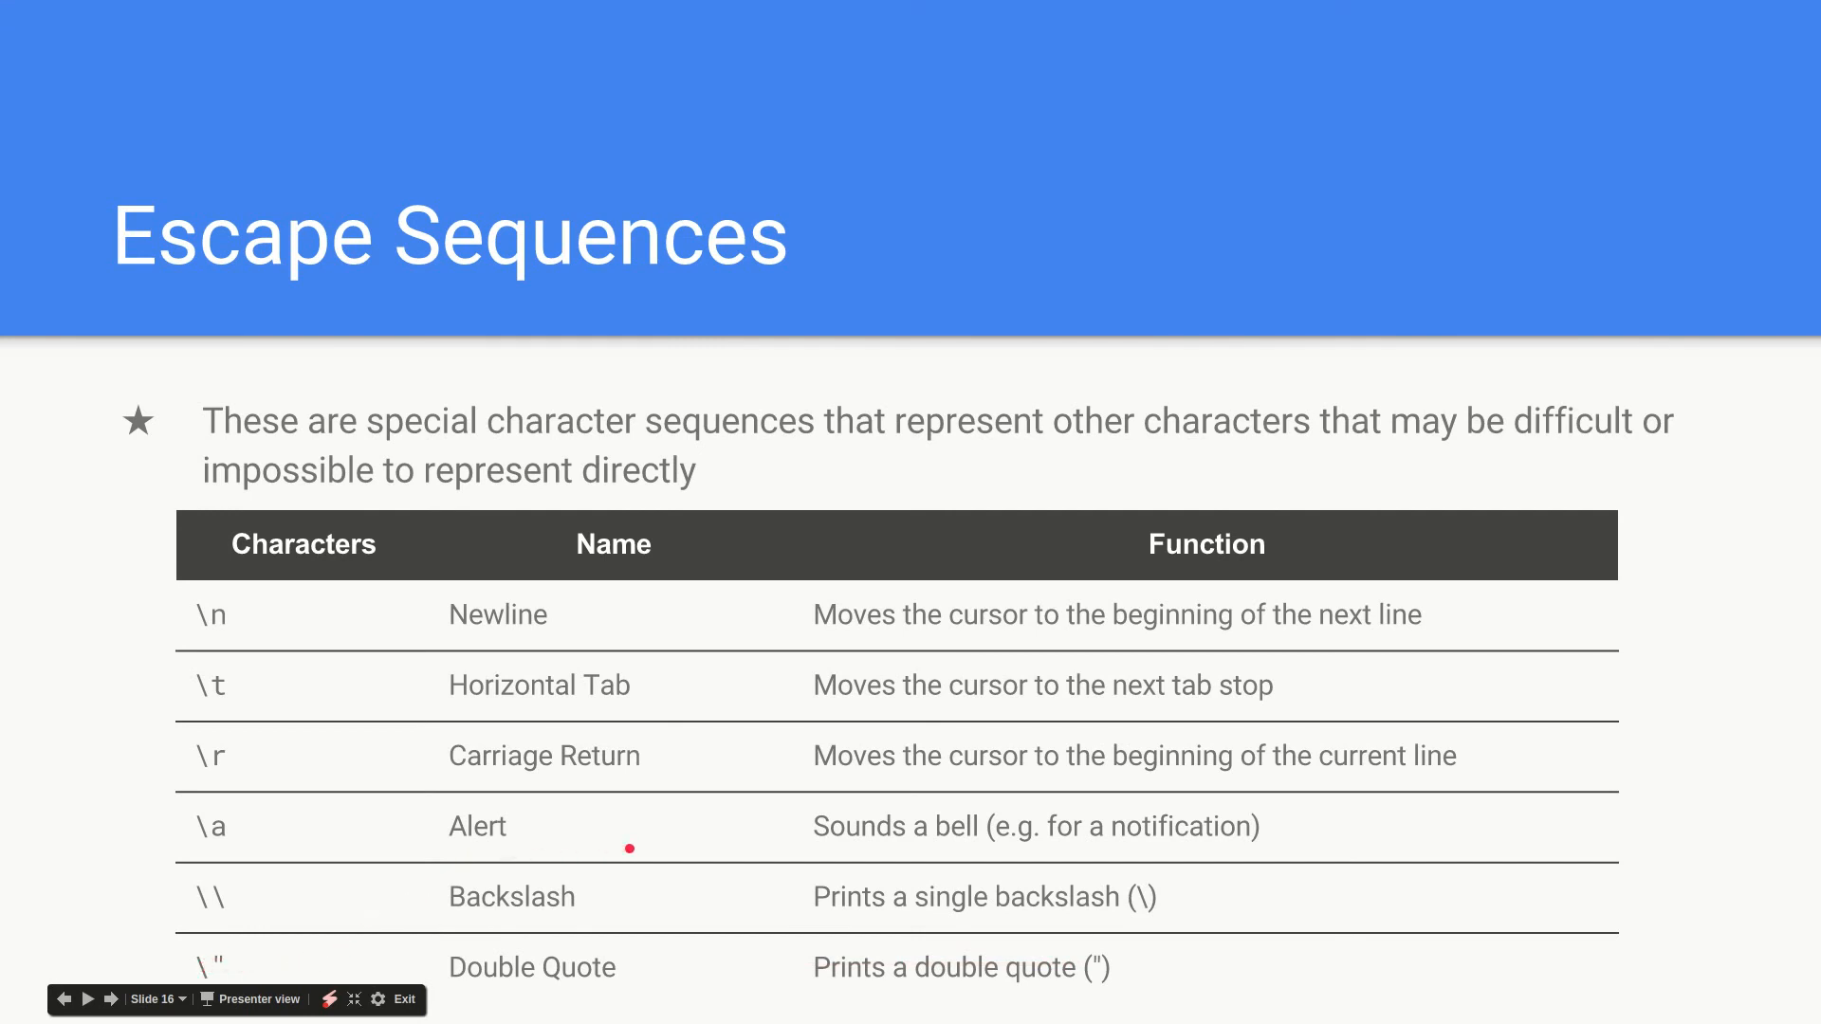